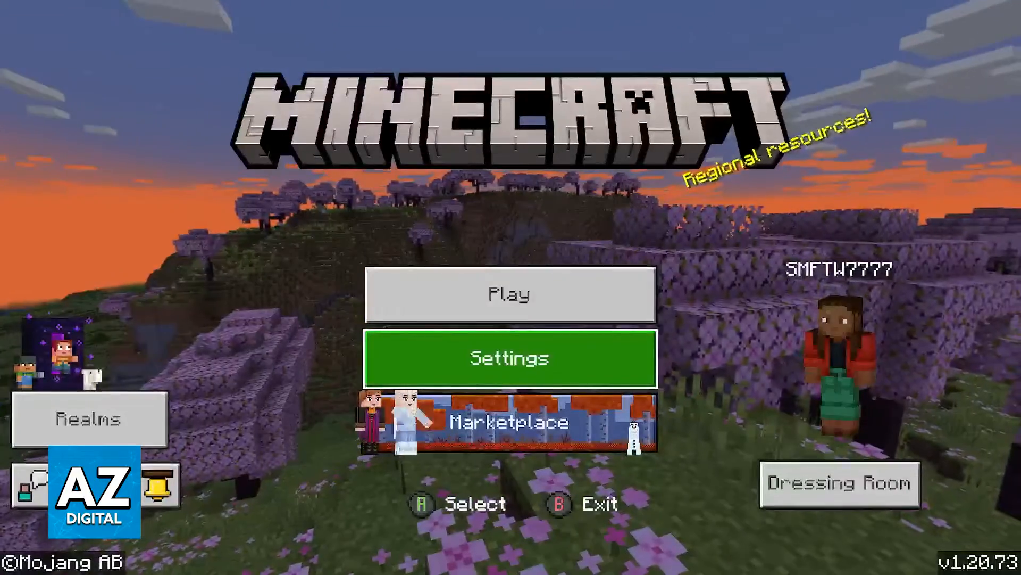
Step: Go from the title screen into Settings, landing on the Accessibility page
left_click(509, 357)
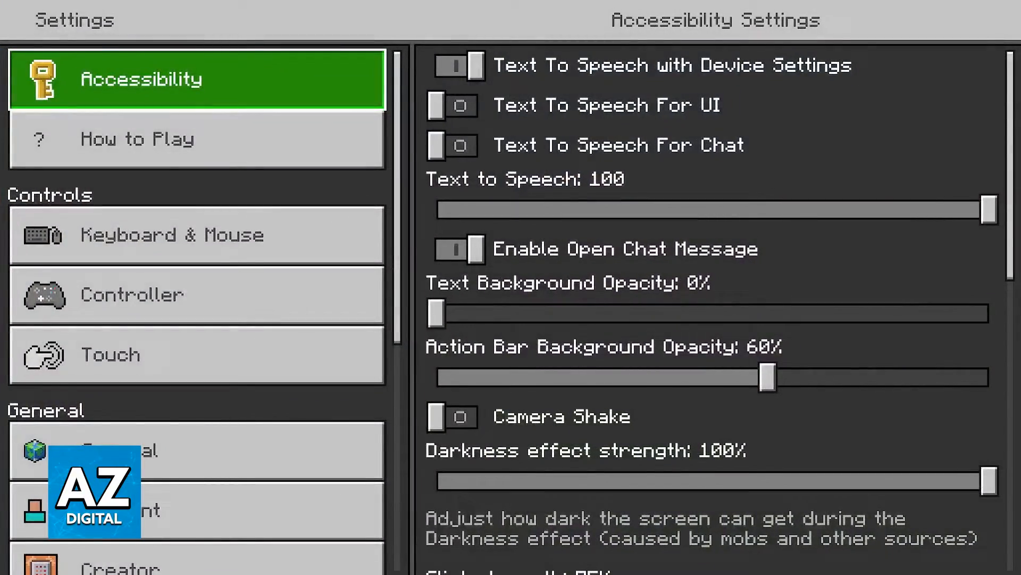
Step: Select Account in the left list to reach sign-out and Microsoft unlink options
left_click(196, 139)
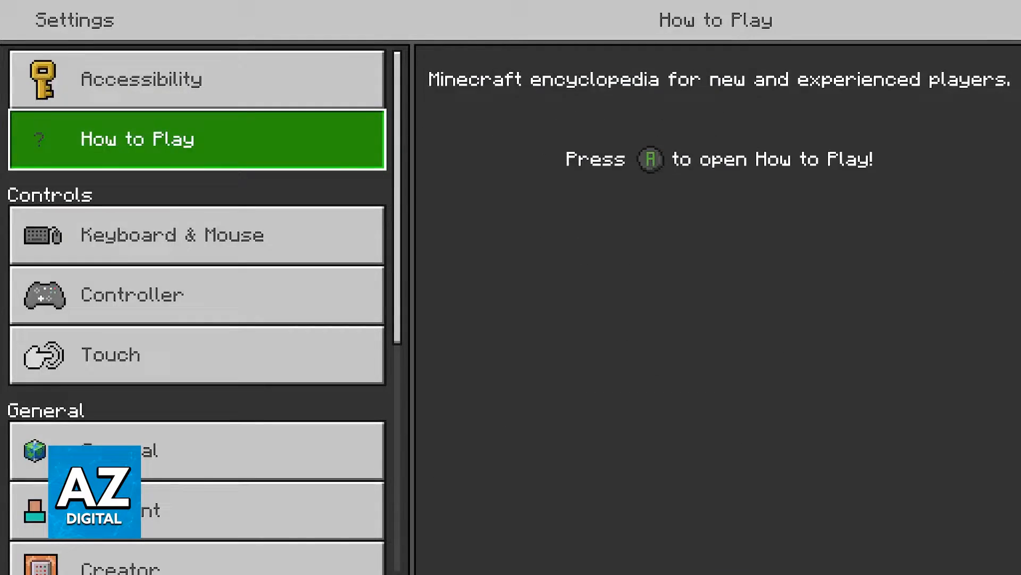
left_click(196, 509)
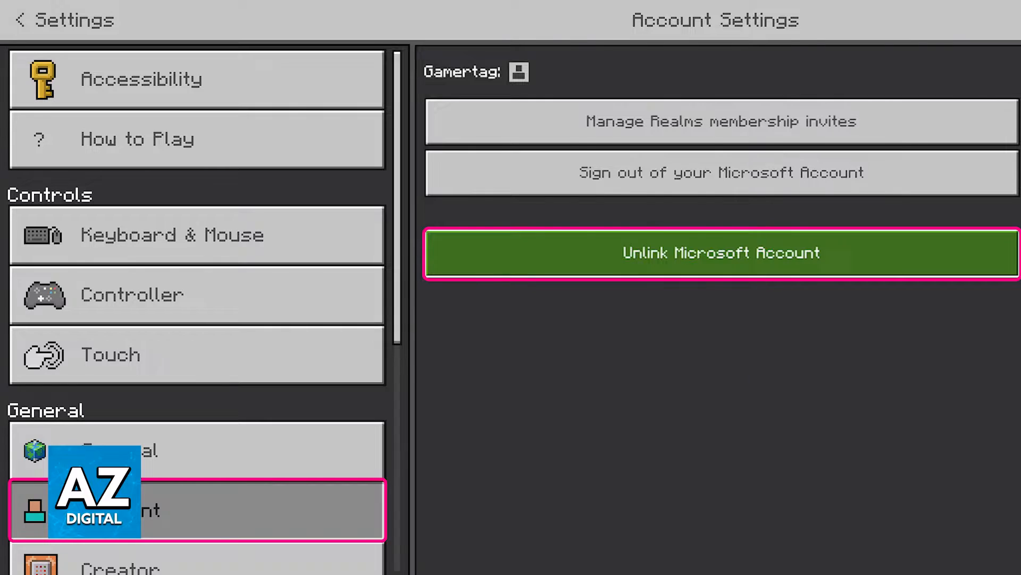
left_click(721, 253)
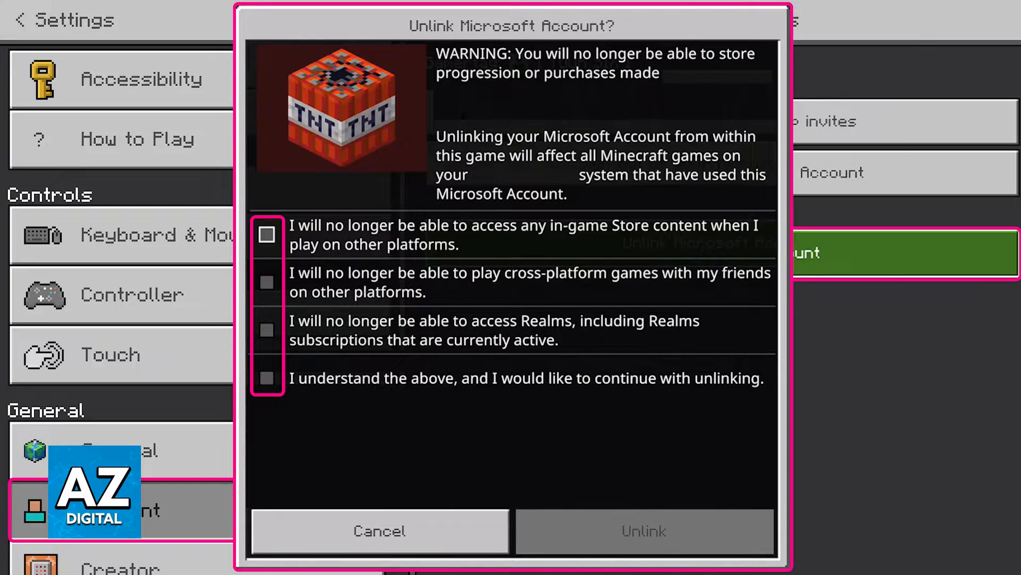
Step: Acknowledge the warnings and confirm Unlink, leaving only 'Sign in for Free!'
left_click(378, 530)
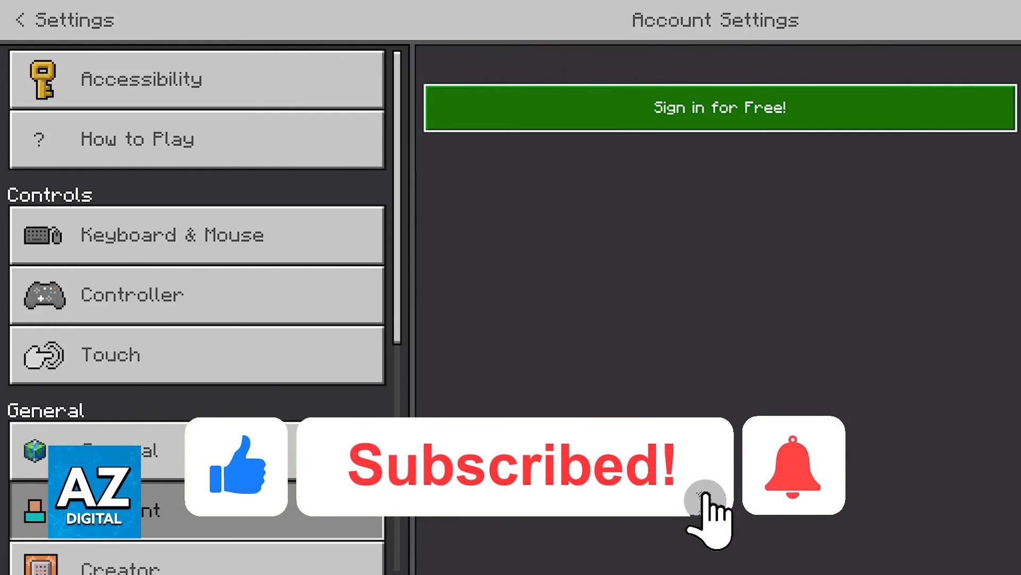
left_click(793, 465)
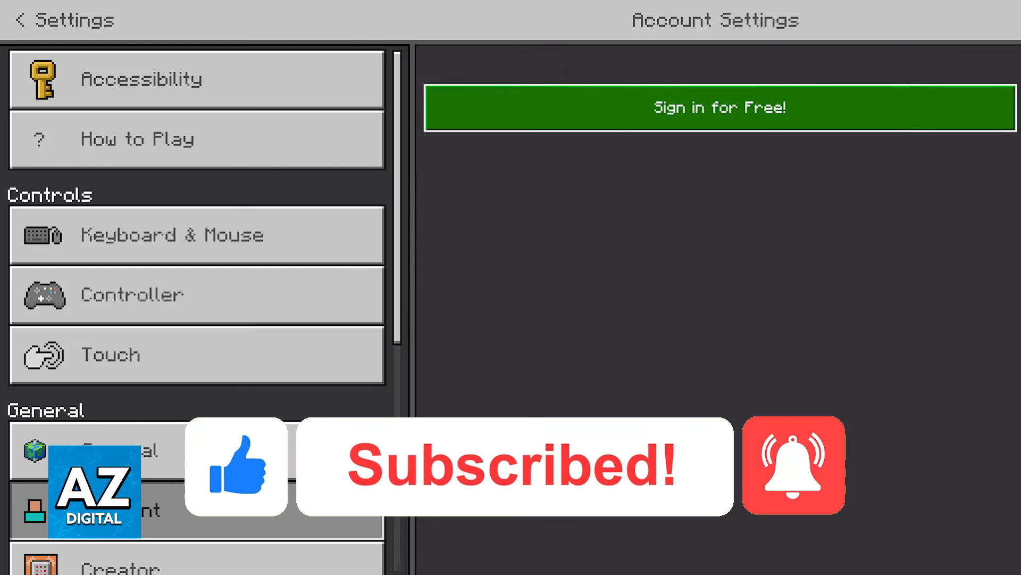